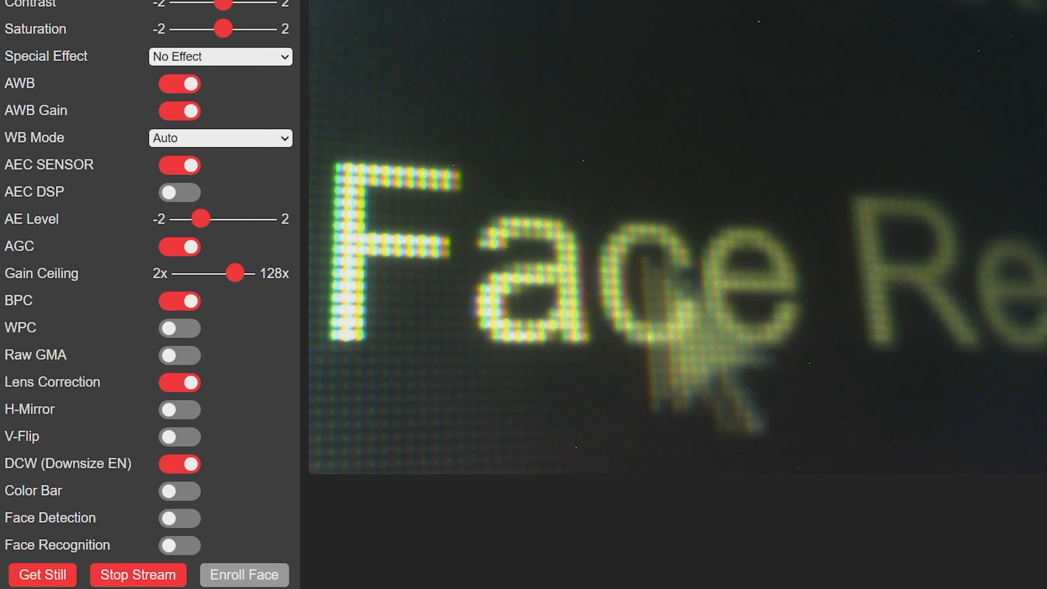
# Switch from the browser camera demo over to VS Code with PlatformIO's platforms list.
pyautogui.click(407, 575)
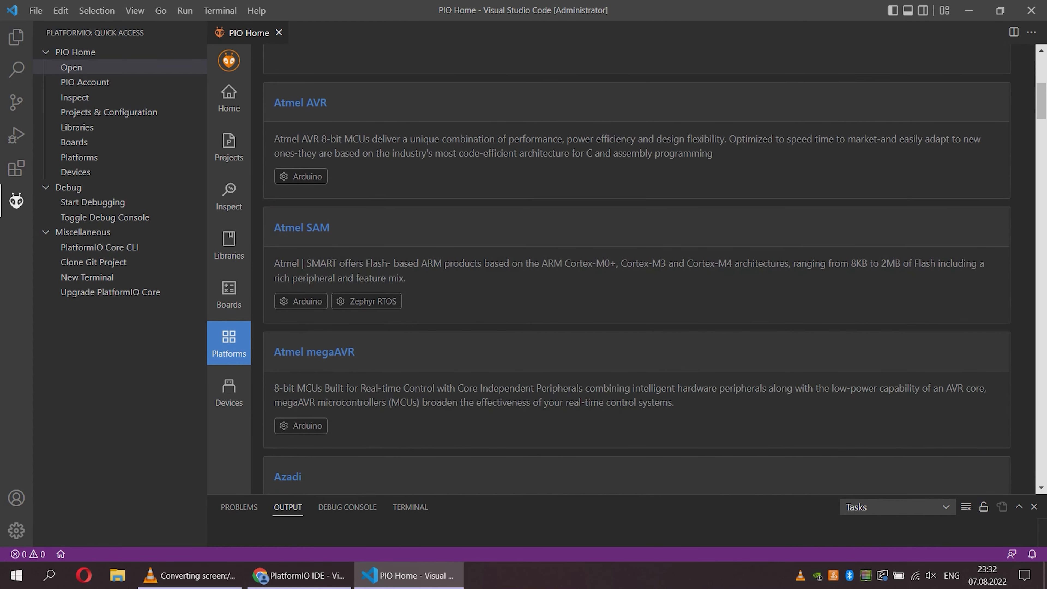
# Install the Espressif 32 platform version 5.1.0 and dismiss the installation report.
pyautogui.scroll(-3)
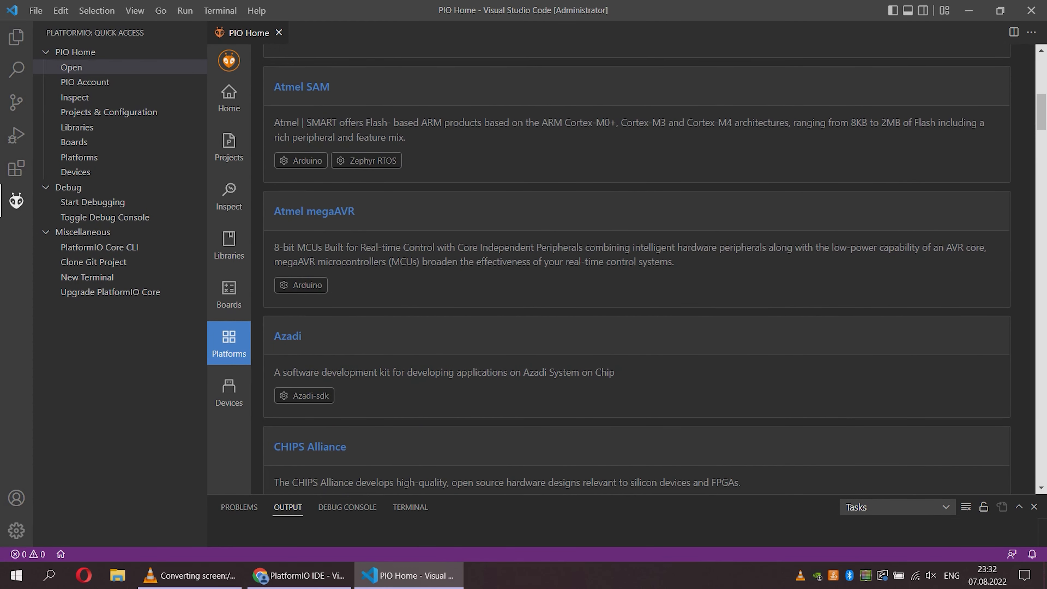
pyautogui.scroll(-3)
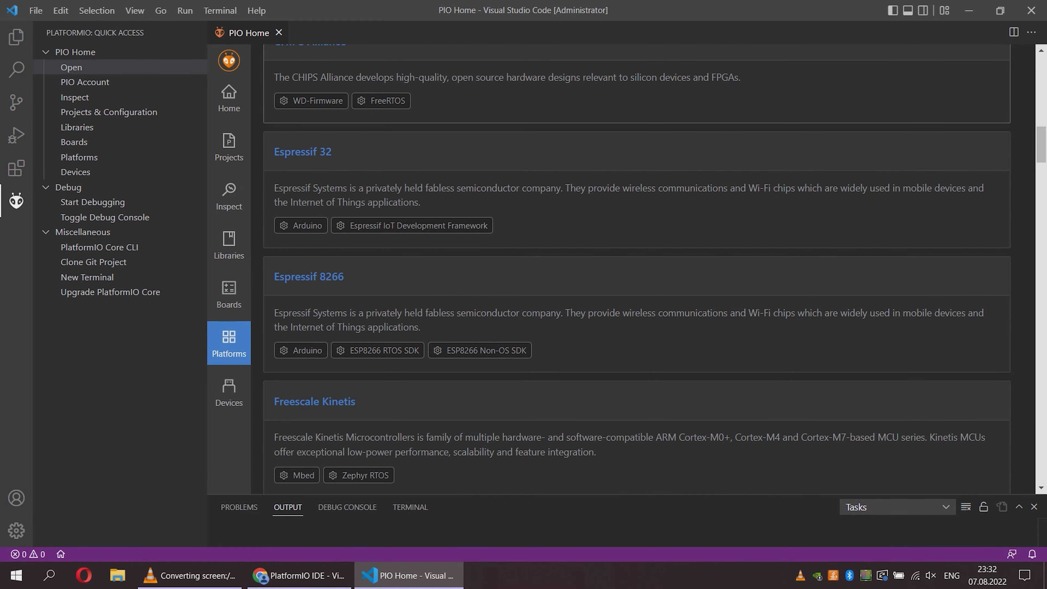
pyautogui.click(301, 151)
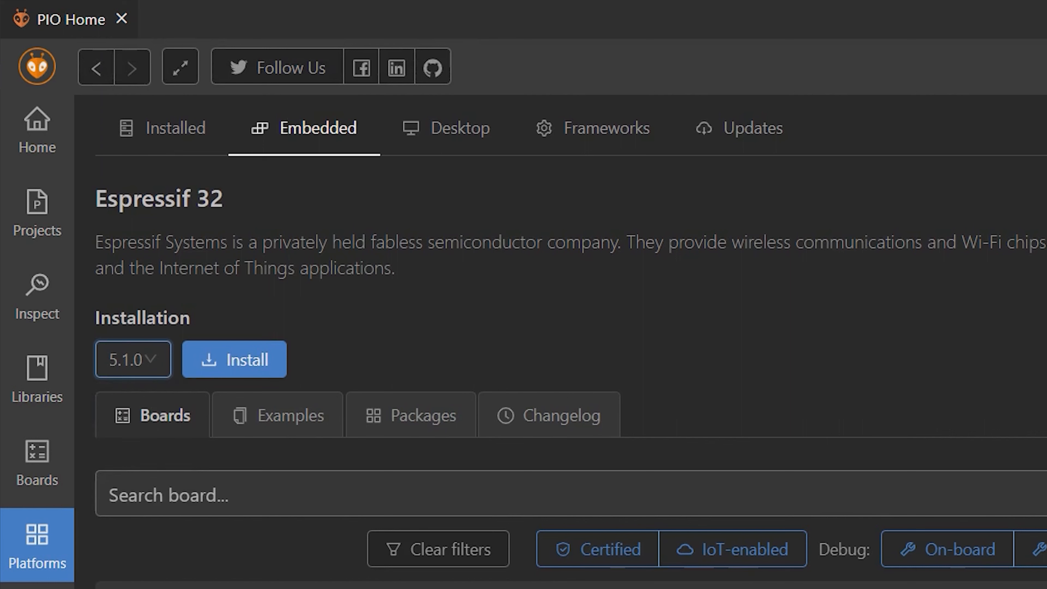
pyautogui.click(234, 358)
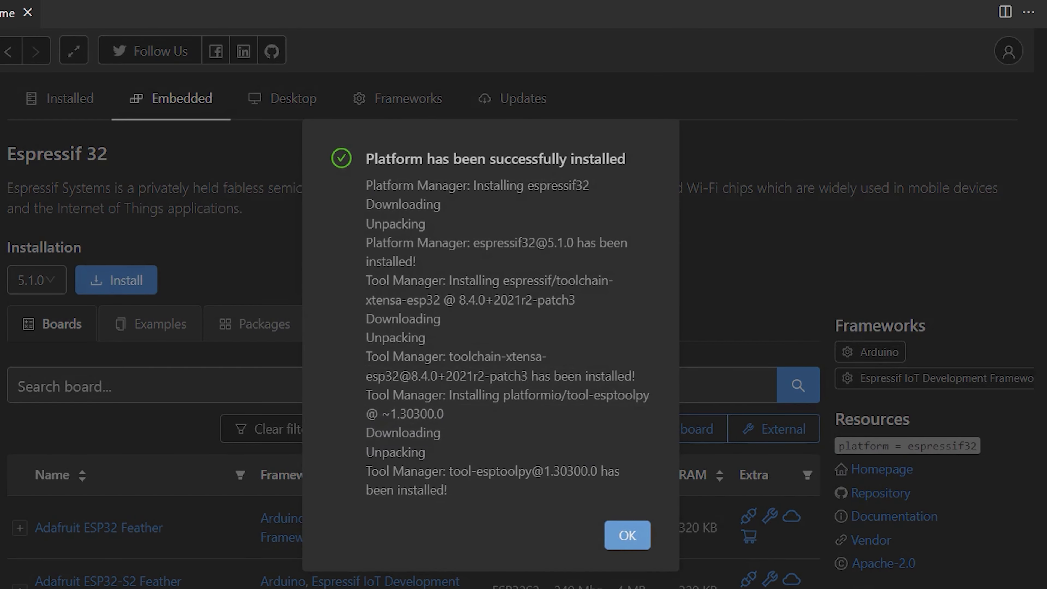
pyautogui.click(626, 534)
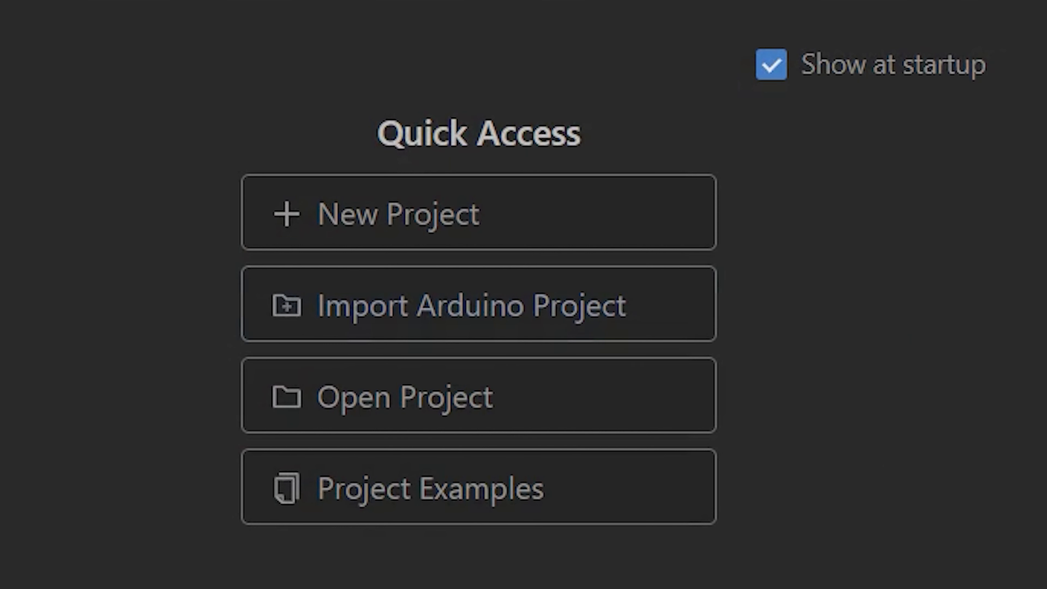
# Import the CameraWebServer sketch as an AI Thinker ESP32-CAM project and trust its authors.
pyautogui.click(478, 303)
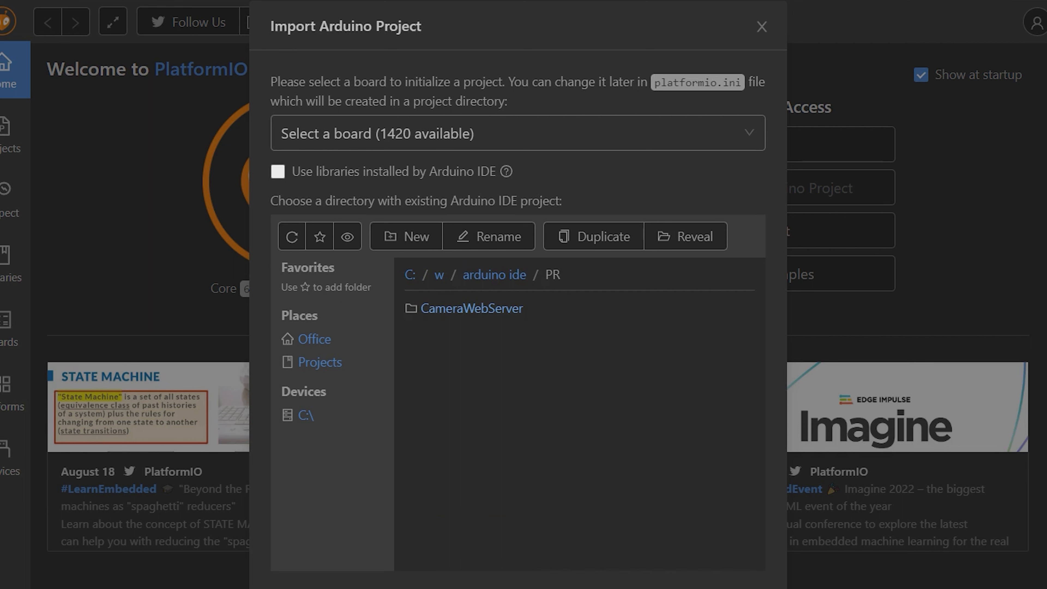
pyautogui.doubleClick(470, 307)
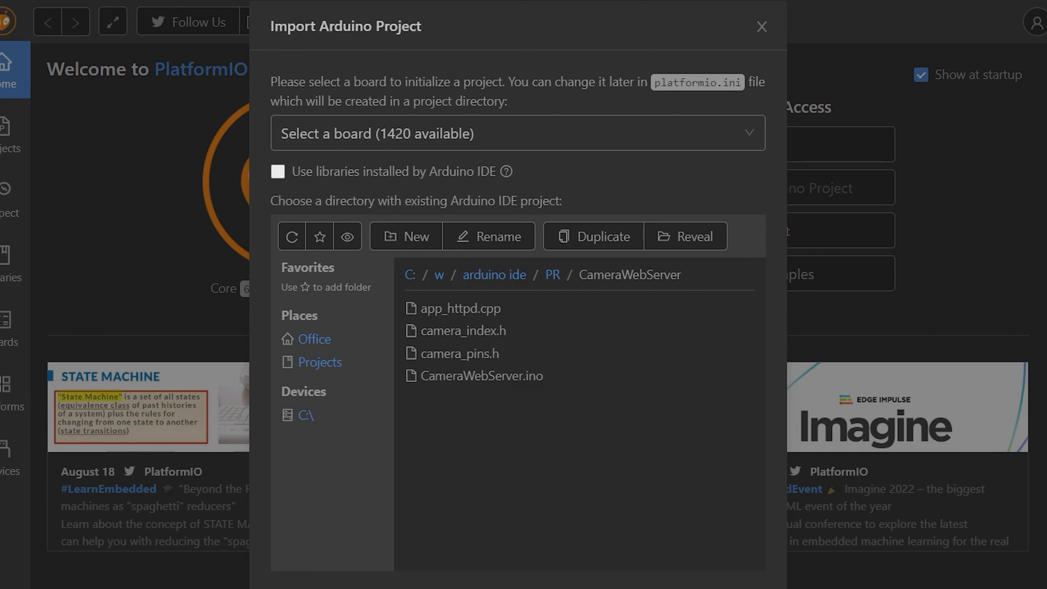
pyautogui.write('esp')
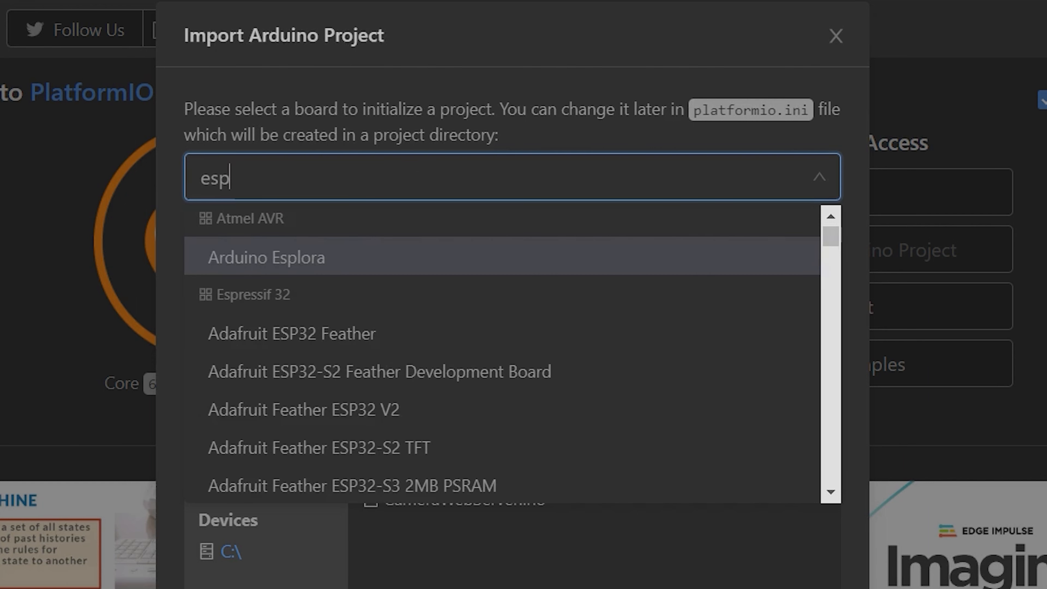
pyautogui.scroll(-3)
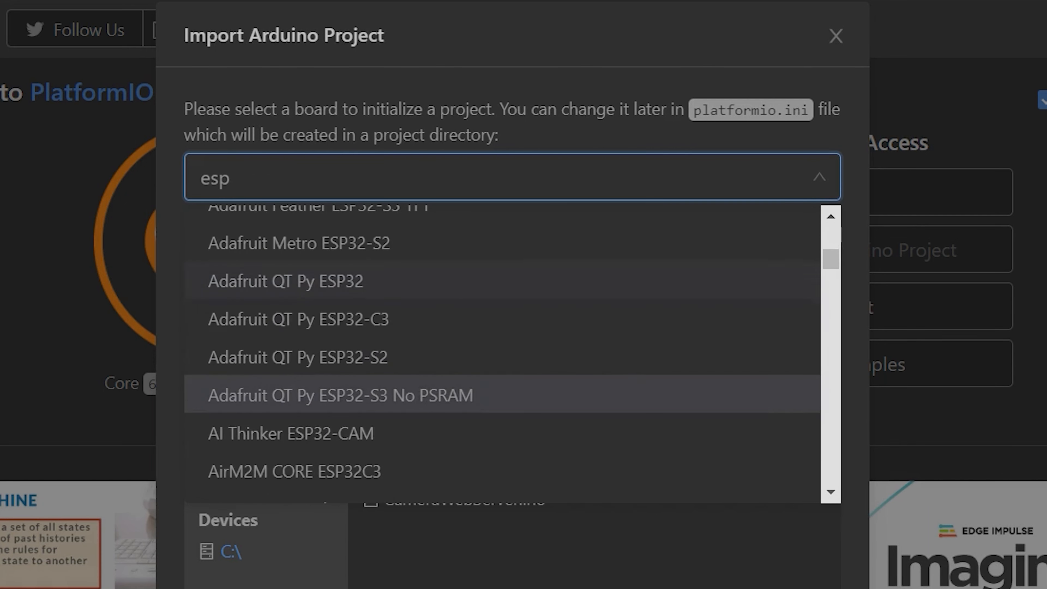
pyautogui.click(356, 395)
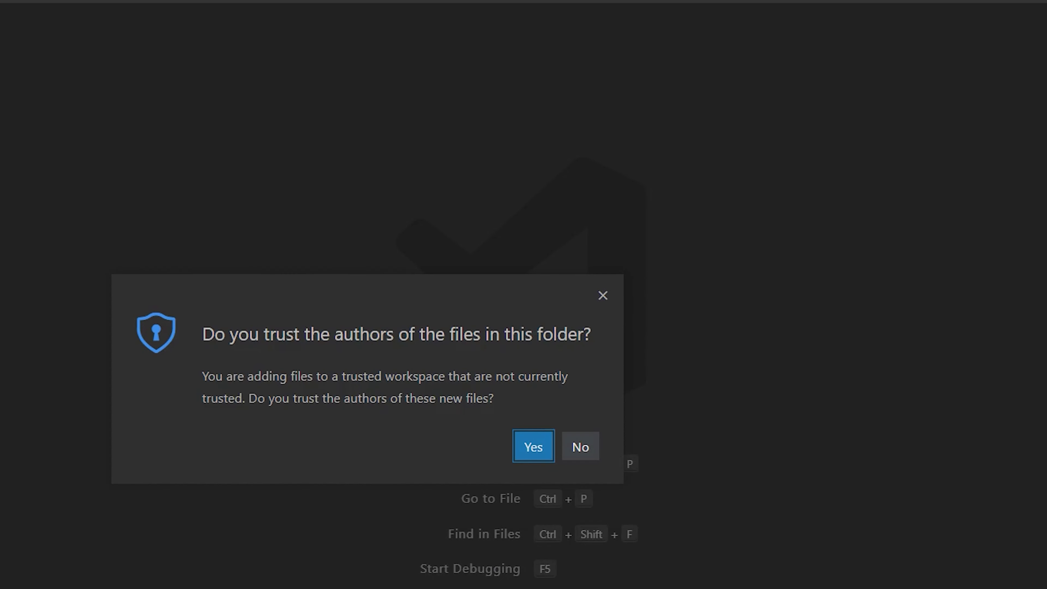
pyautogui.click(532, 446)
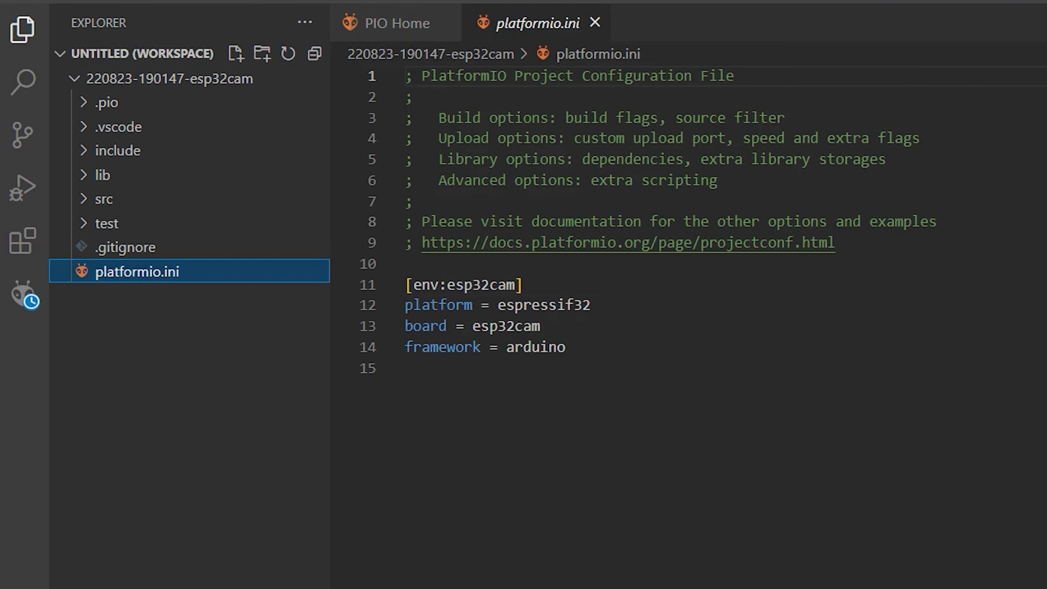
# Add monitor_speed = 115200 after the framework line in platformio.ini.
pyautogui.doubleClick(535, 346)
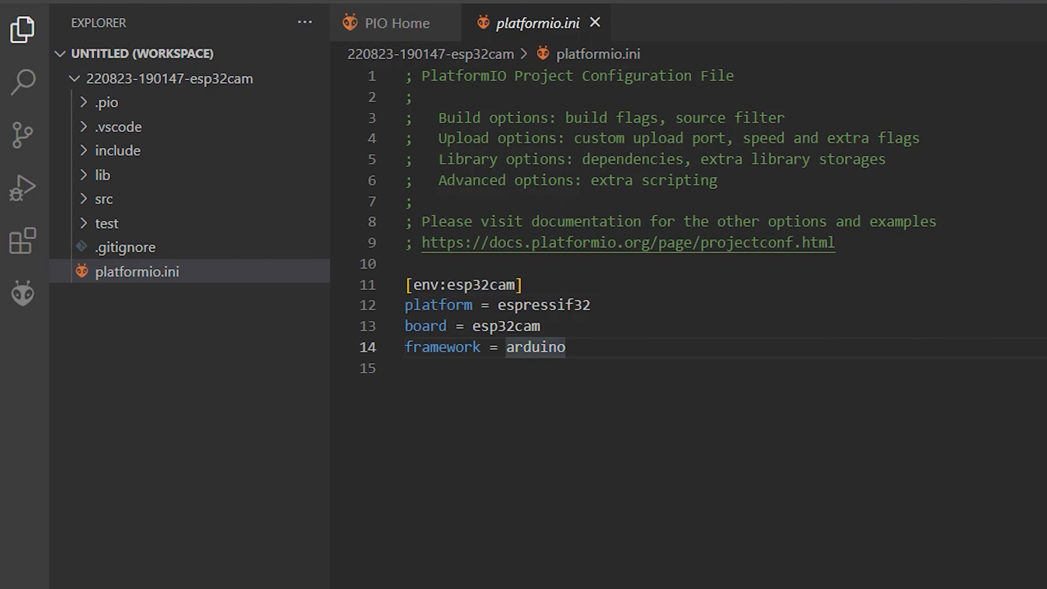
pyautogui.write('monitor_speed = 115200')
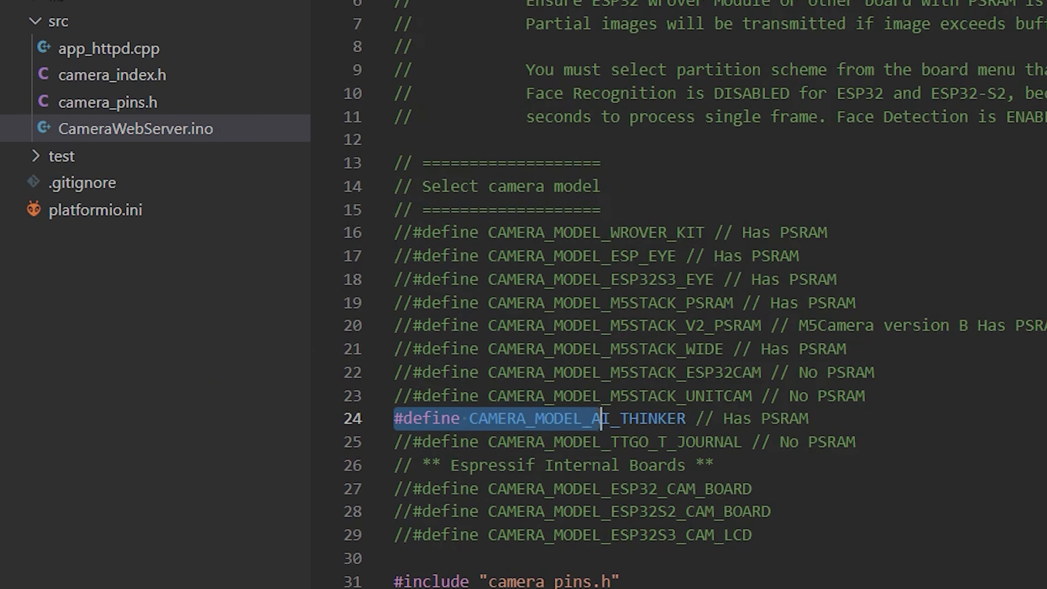
# Scroll through the camera configuration code in CameraWebServer.ino.
pyautogui.scroll(-3)
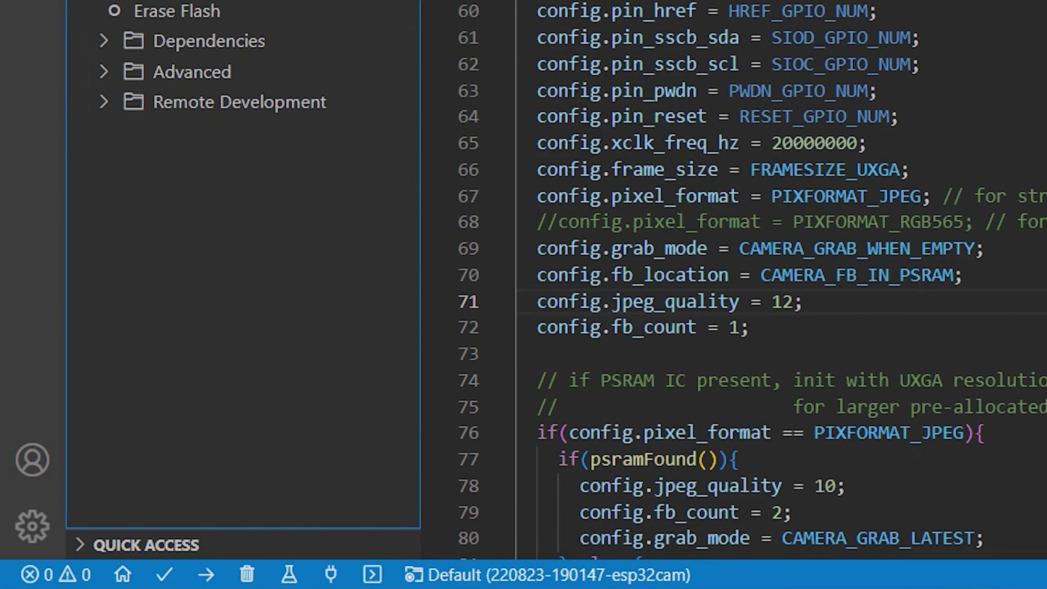
pyautogui.moveTo(165, 575)
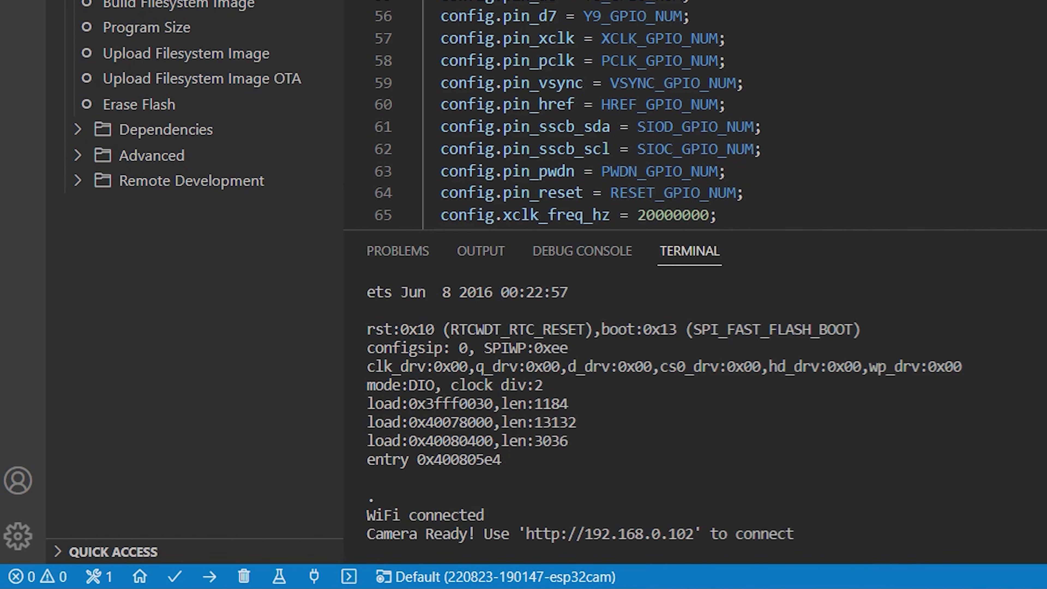
pyautogui.moveTo(608, 533)
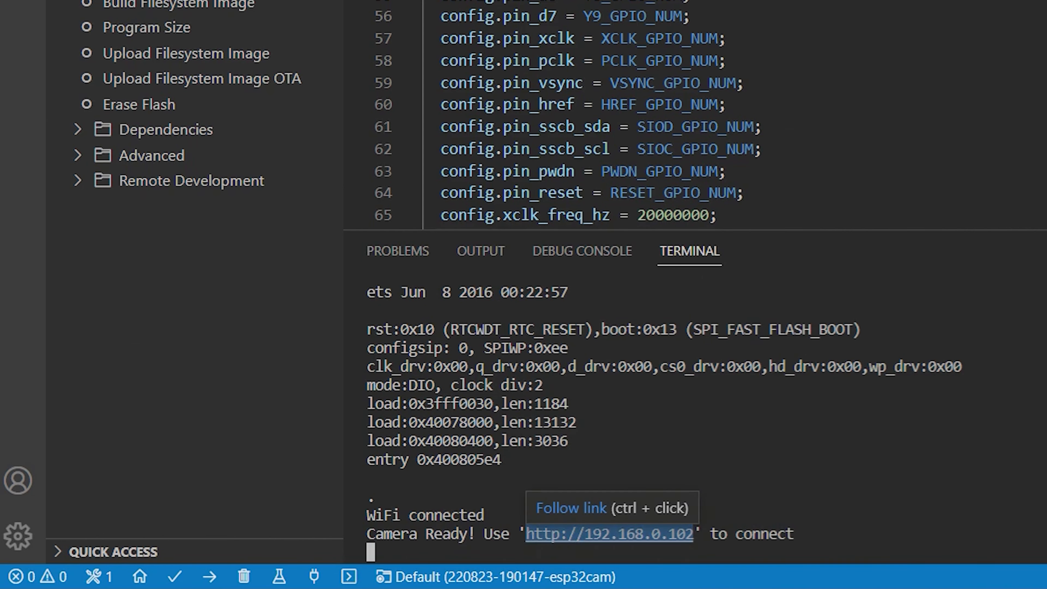
pyautogui.click(609, 534)
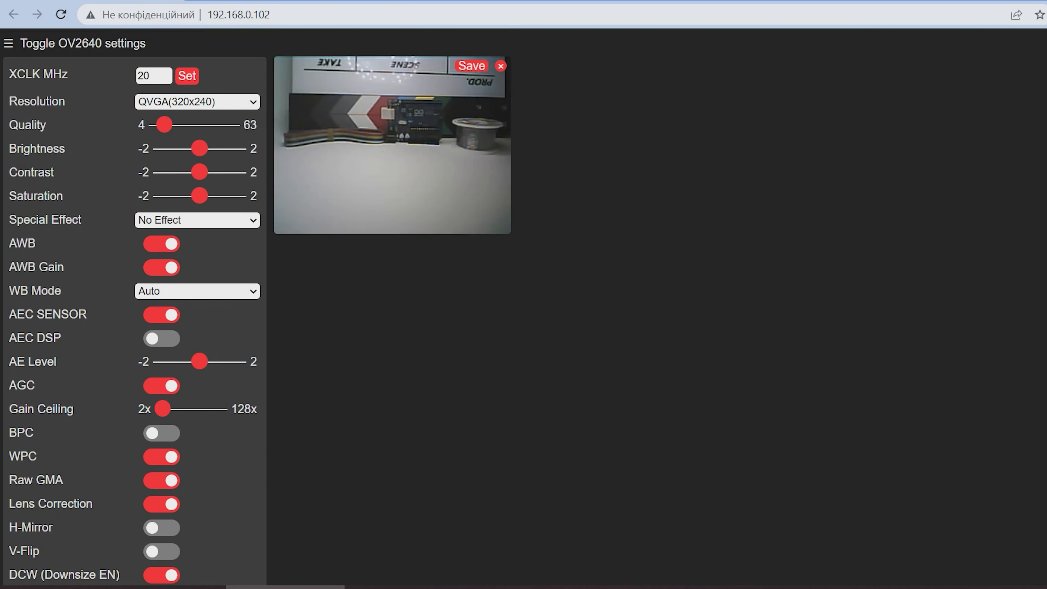
# Nudge the Quality slider and set the stream resolution to SVGA 800x600.
pyautogui.moveTo(165, 124); pyautogui.dragTo(170, 124)
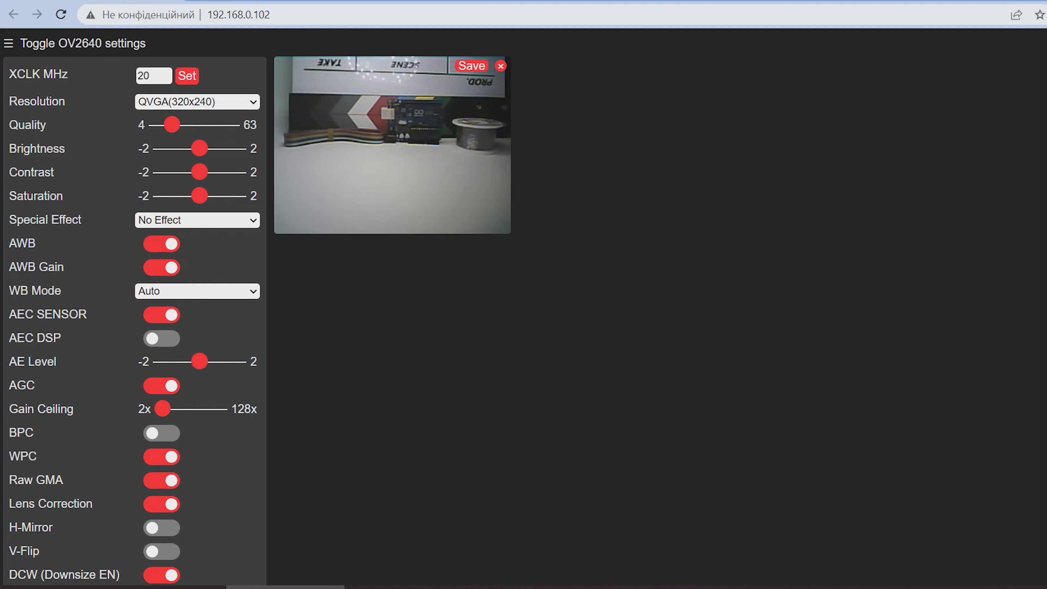
pyautogui.click(196, 101)
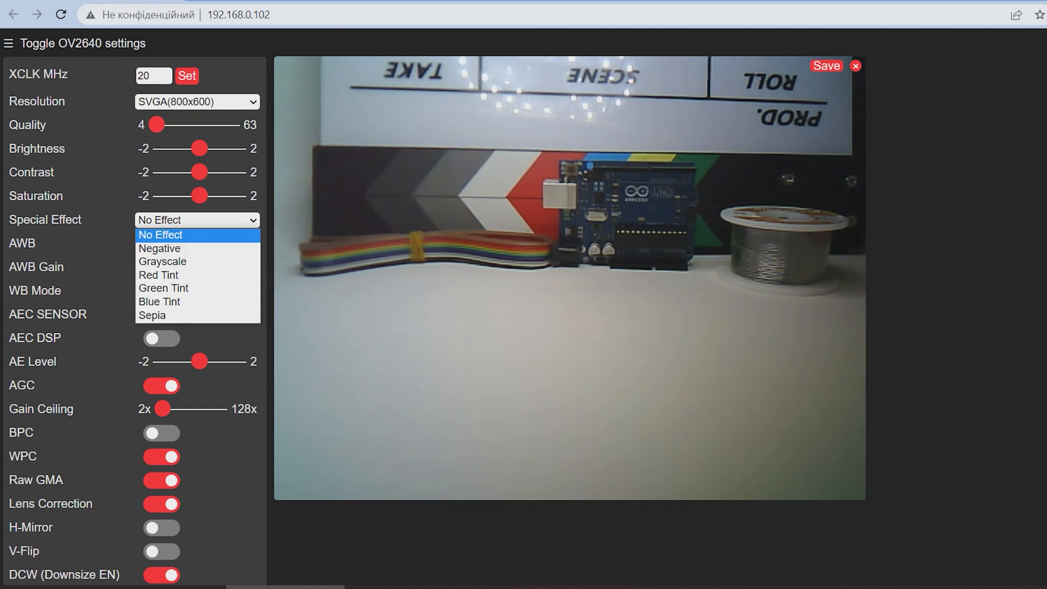
# Preview the Negative, Red Tint and Sepia effects, then return to No Effect.
pyautogui.click(159, 248)
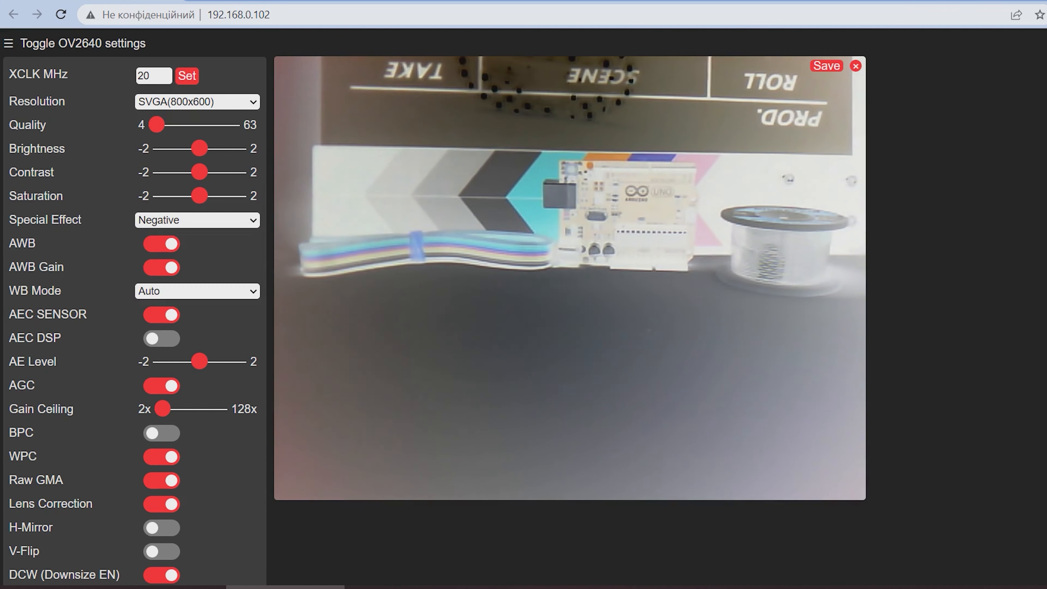
pyautogui.click(196, 220)
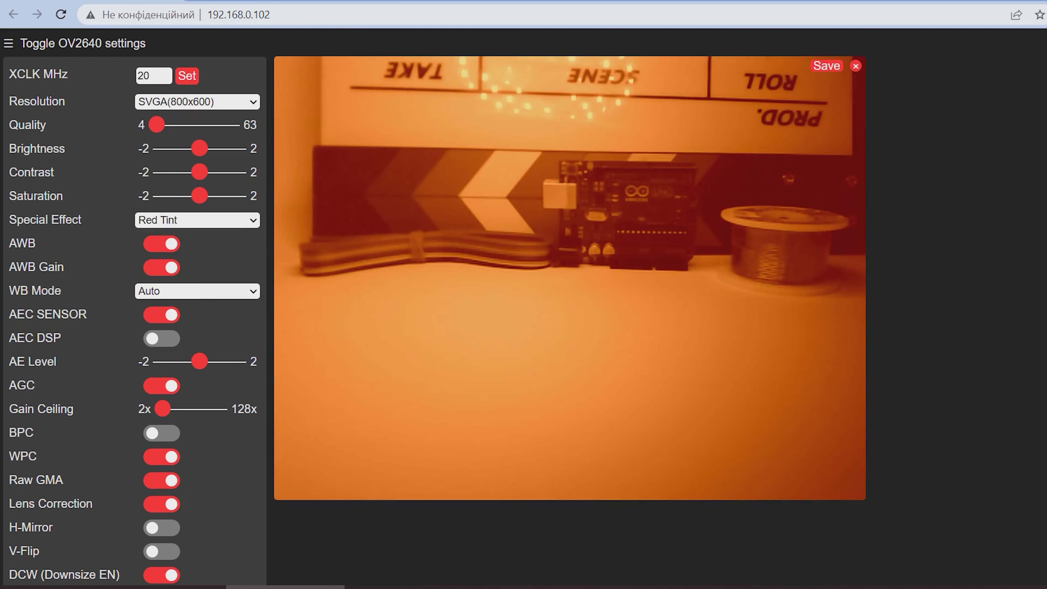
pyautogui.click(196, 219)
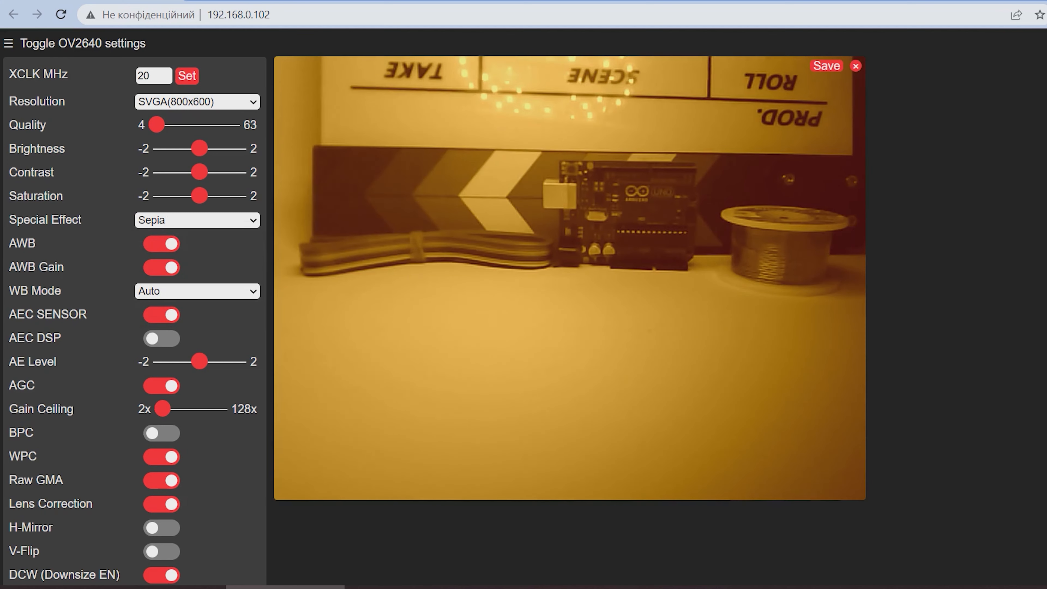
pyautogui.click(196, 220)
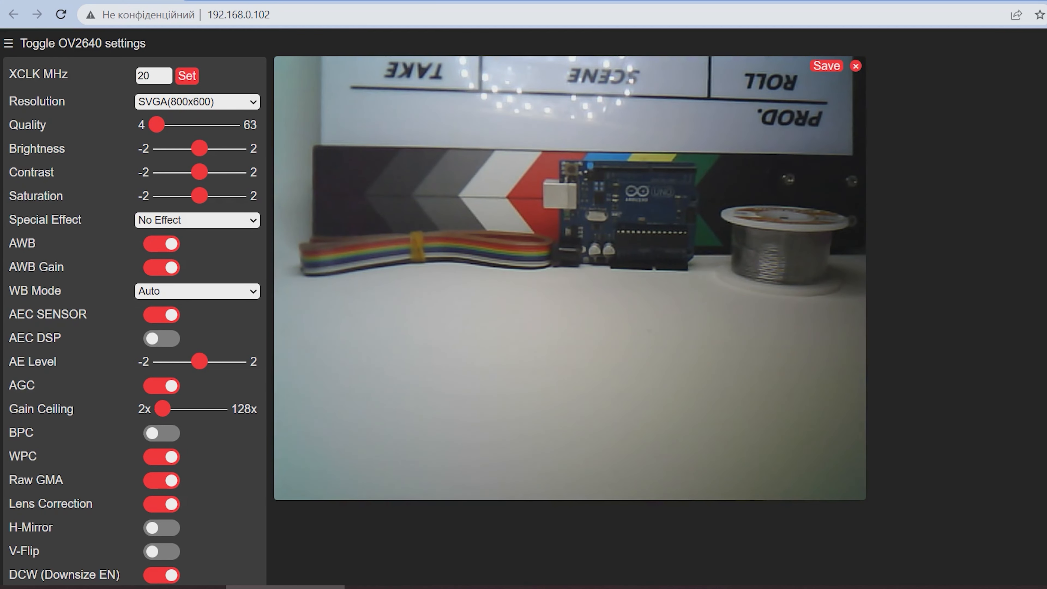
pyautogui.click(161, 550)
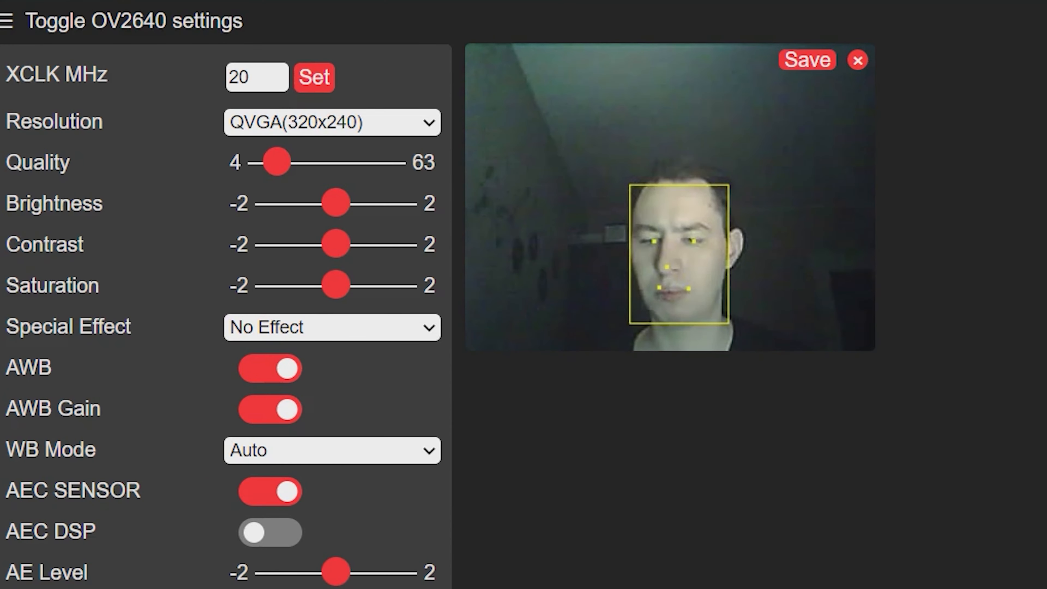
# Raise the stream Quality step by step to its maximum of 63.
pyautogui.moveTo(274, 161); pyautogui.dragTo(307, 161)
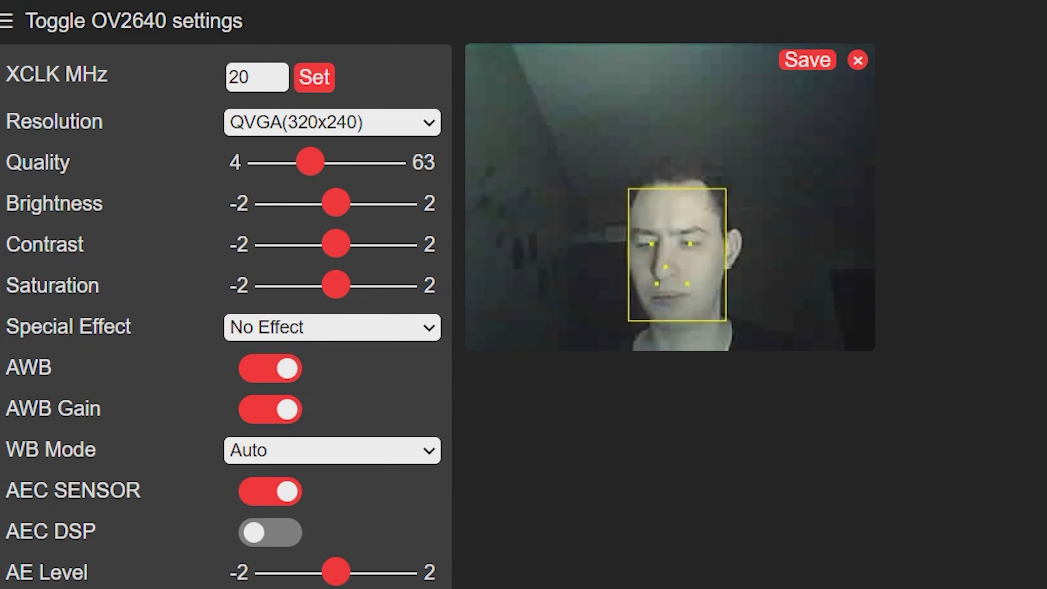
pyautogui.moveTo(305, 161); pyautogui.dragTo(344, 161)
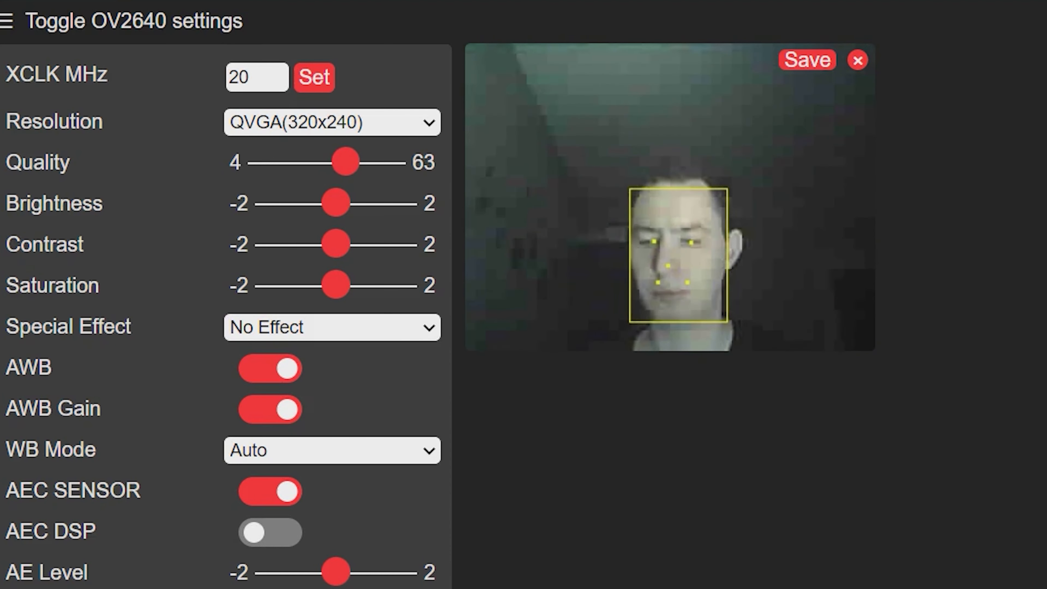
pyautogui.moveTo(344, 161); pyautogui.dragTo(390, 161)
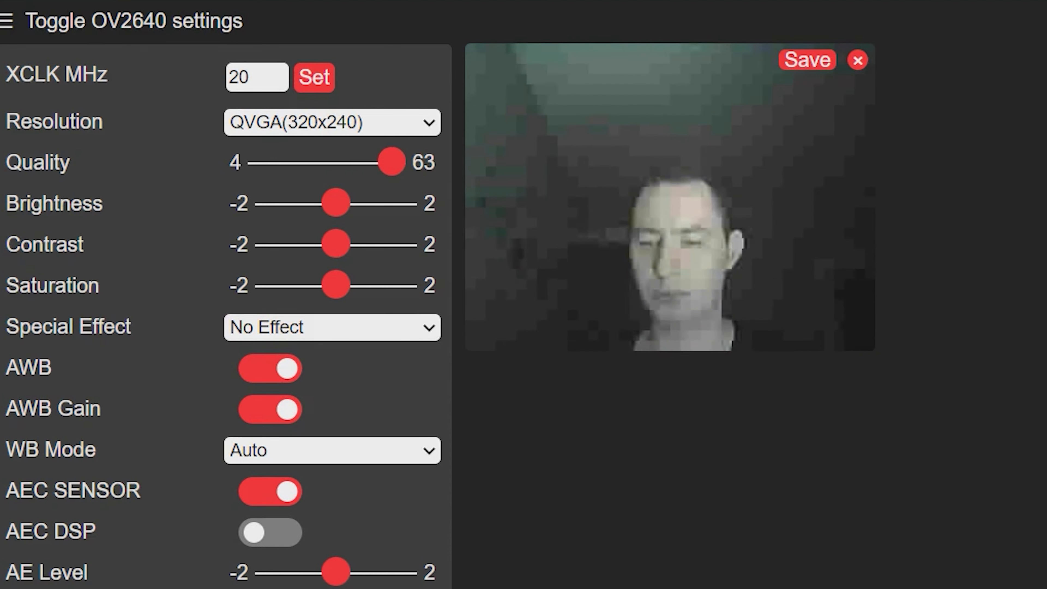